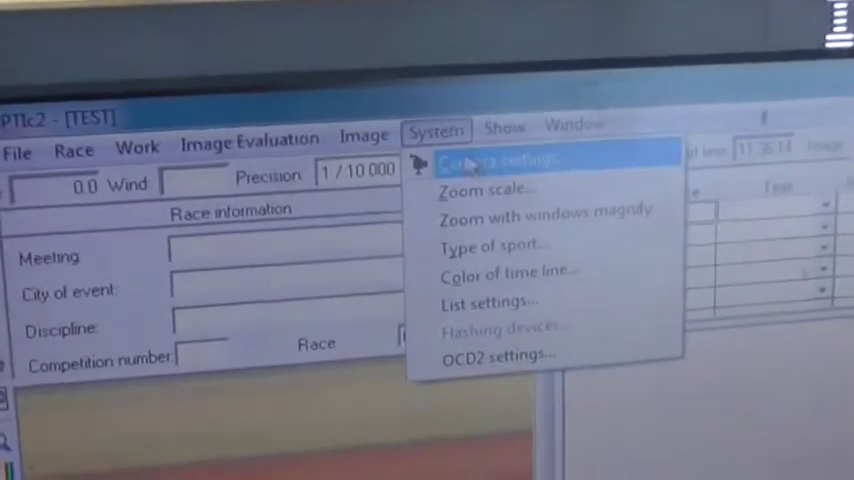
Step: Open the camera settings and expand the Scan rate choices
{"action": "left_click", "coordinate": [490, 162]}
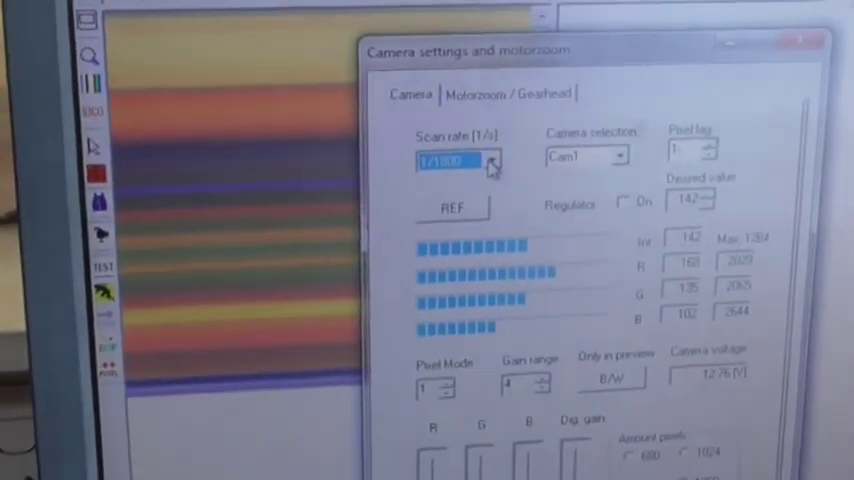
{"action": "left_click", "coordinate": [490, 161]}
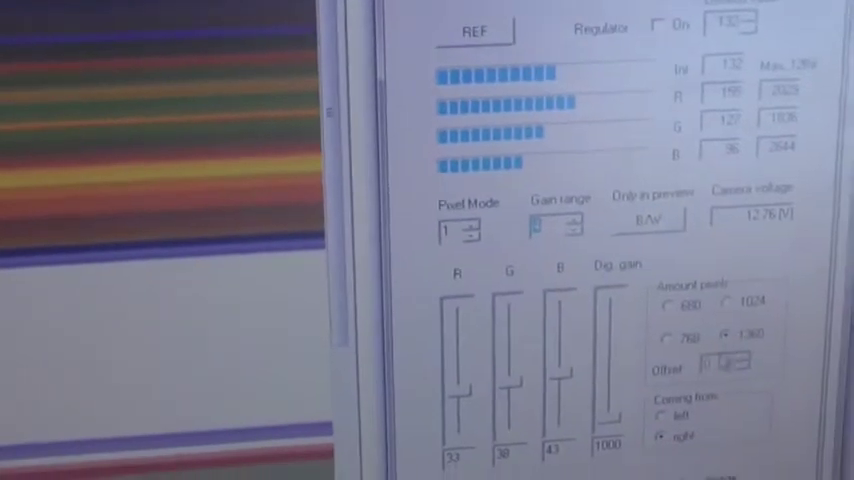
Step: Set Coming from to 'left' in the camera settings
{"action": "scroll", "scroll_direction": "down", "scroll_amount": 3}
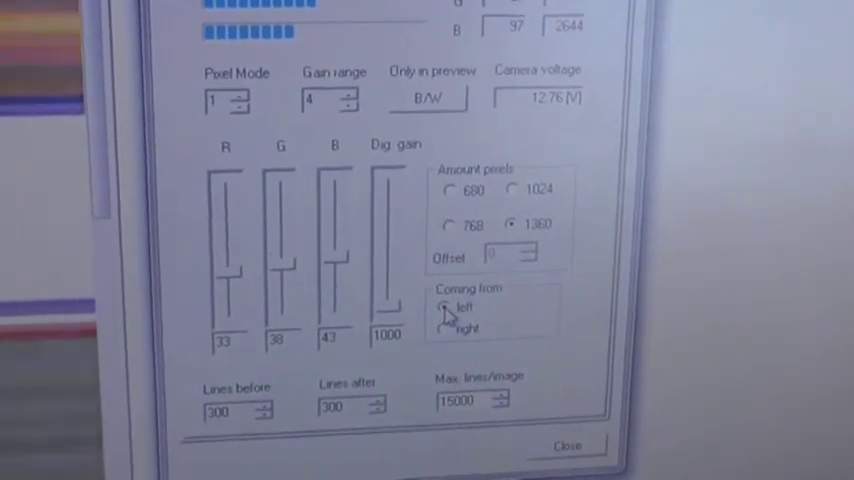
{"action": "left_click", "coordinate": [441, 327]}
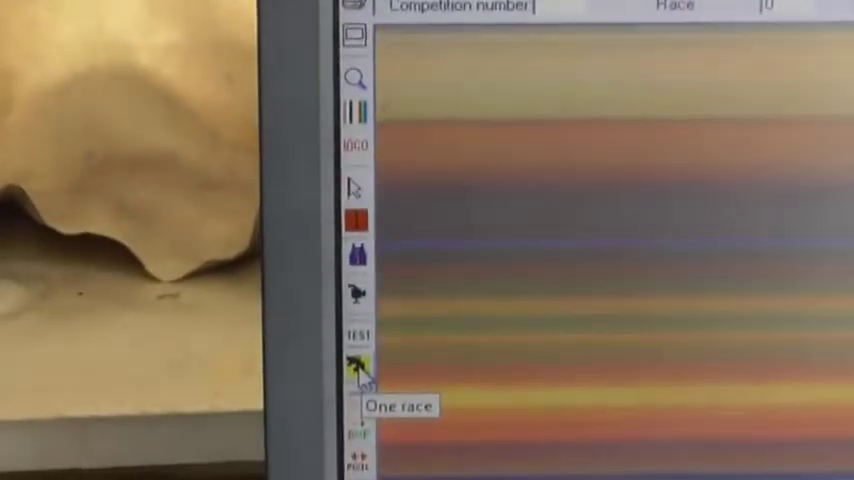
Step: Start a One race capture named 'test 1'
{"action": "left_click", "coordinate": [356, 367]}
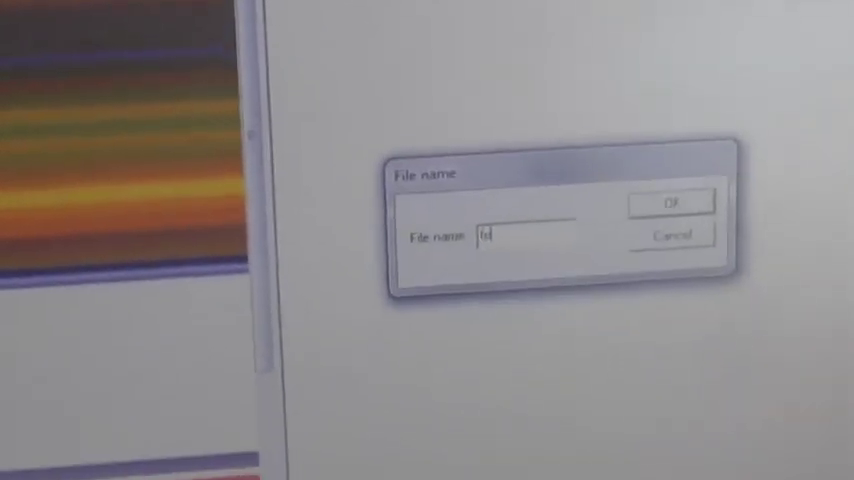
{"action": "type", "text": "test 1 1803"}
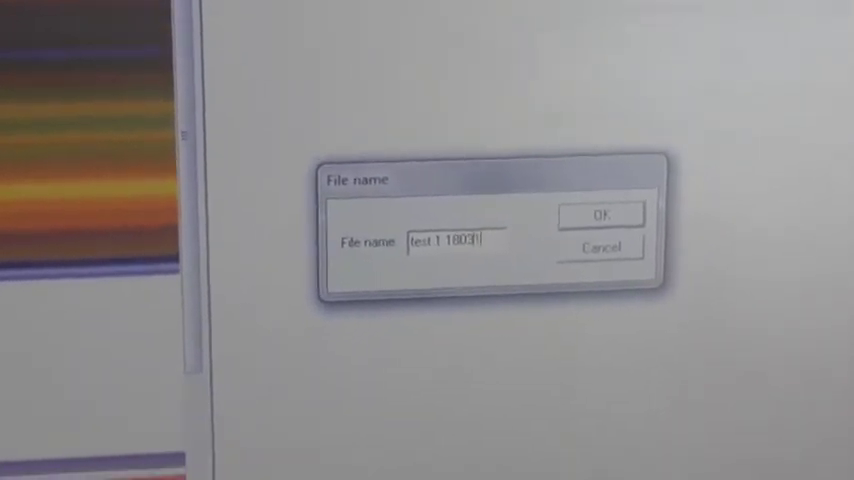
{"action": "left_click", "coordinate": [599, 214]}
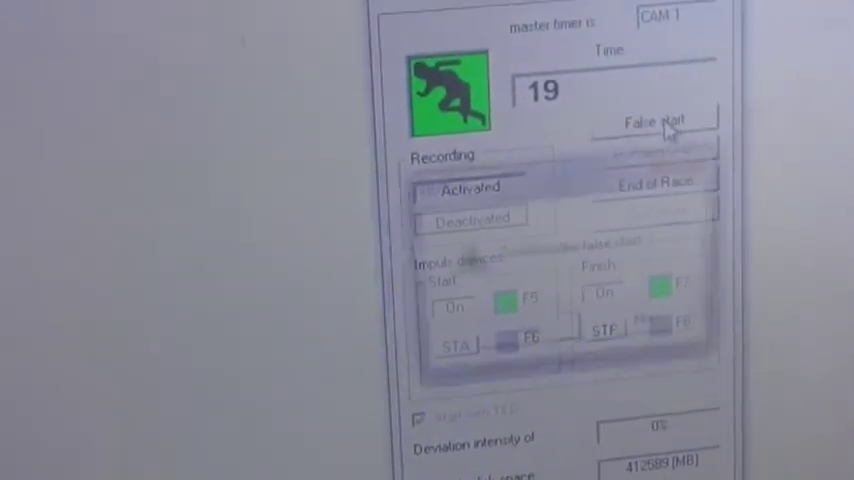
Step: Declare a false start and confirm it, resetting the race timer
{"action": "left_click", "coordinate": [657, 120]}
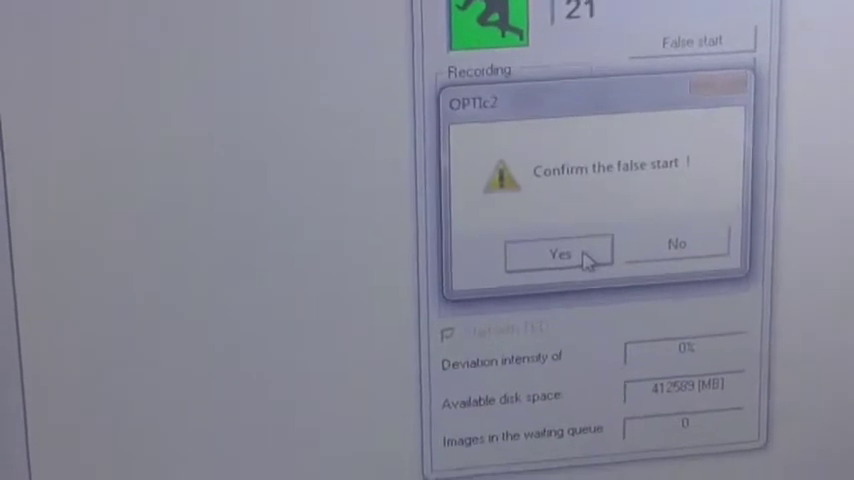
{"action": "left_click", "coordinate": [558, 253]}
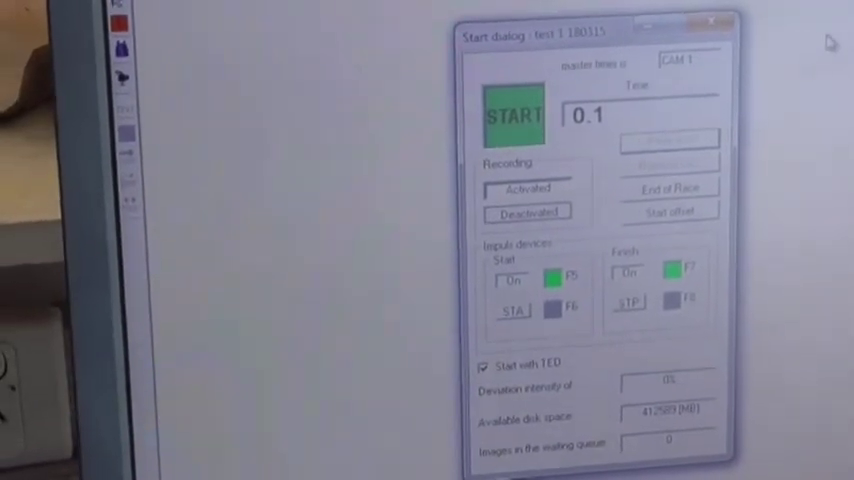
Step: Press START to run the race timer with recording on
{"action": "left_click", "coordinate": [513, 115]}
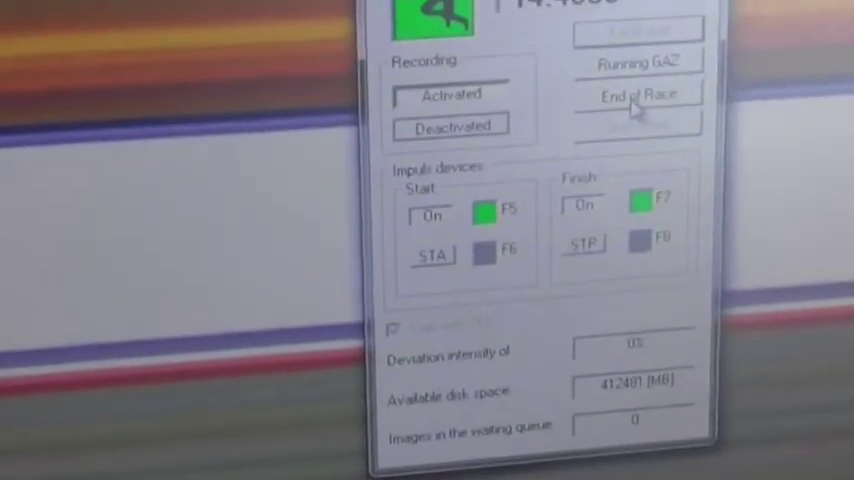
Step: End the race and confirm with Yes
{"action": "left_click", "coordinate": [636, 94]}
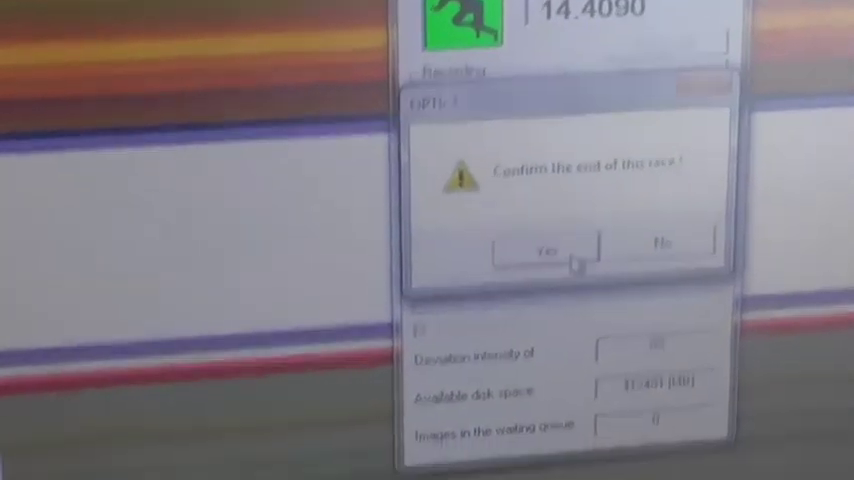
{"action": "left_click", "coordinate": [544, 249]}
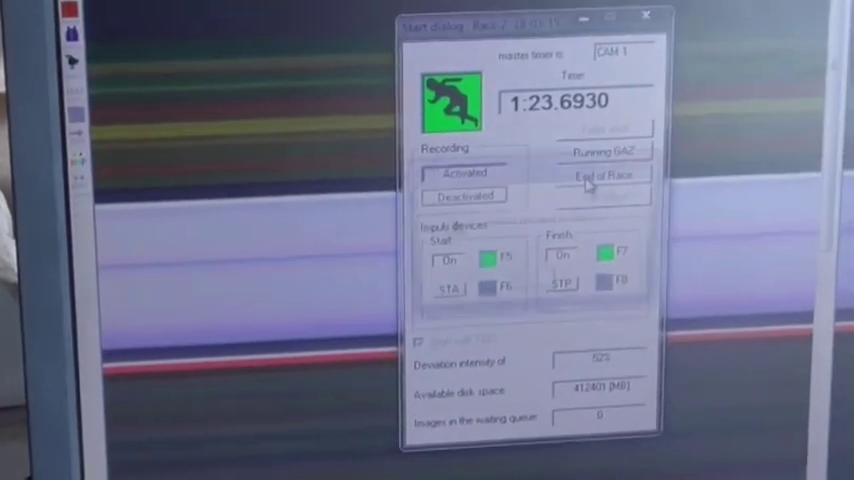
Step: Click End of Race to stop the second race at 1:23.69
{"action": "left_click", "coordinate": [601, 177]}
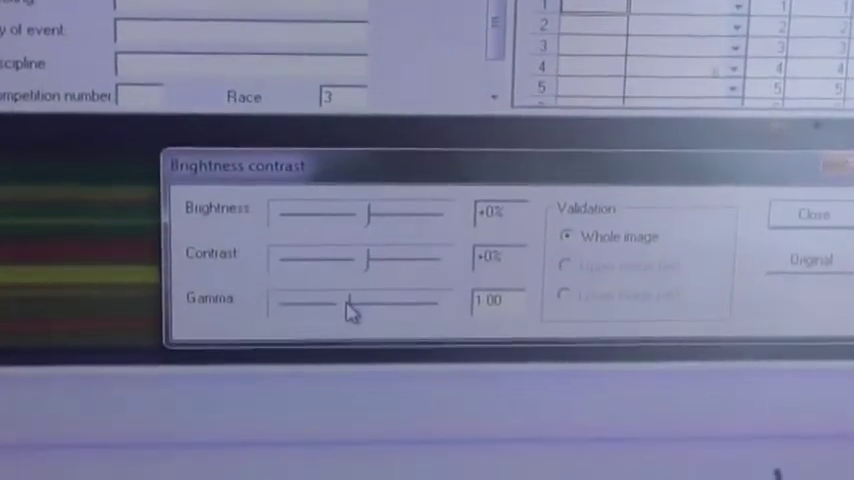
Step: Drag the Gamma slider to brighten the race 3 finish image
{"action": "left_click_drag", "start_coordinate": [345, 300], "coordinate": [385, 302]}
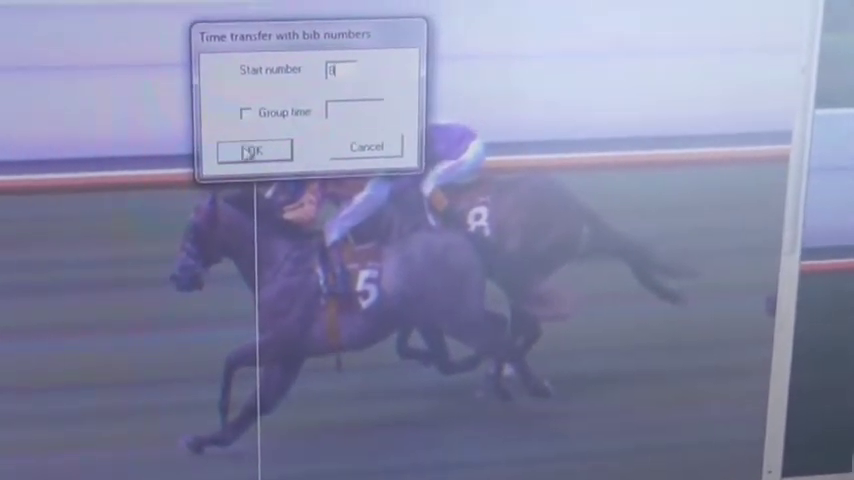
Step: Confirm the bib-number time transfer with OK
{"action": "left_click", "coordinate": [256, 148]}
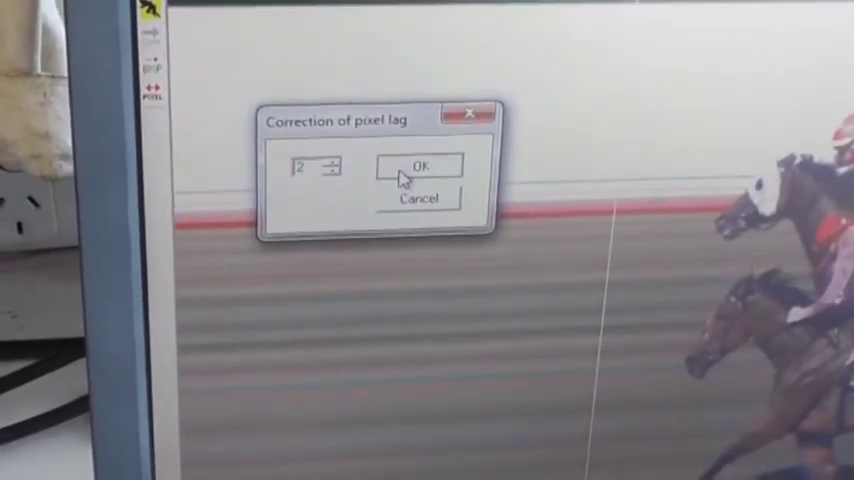
Step: Apply a pixel lag correction of 2 and save, keeping the original
{"action": "left_click", "coordinate": [418, 165]}
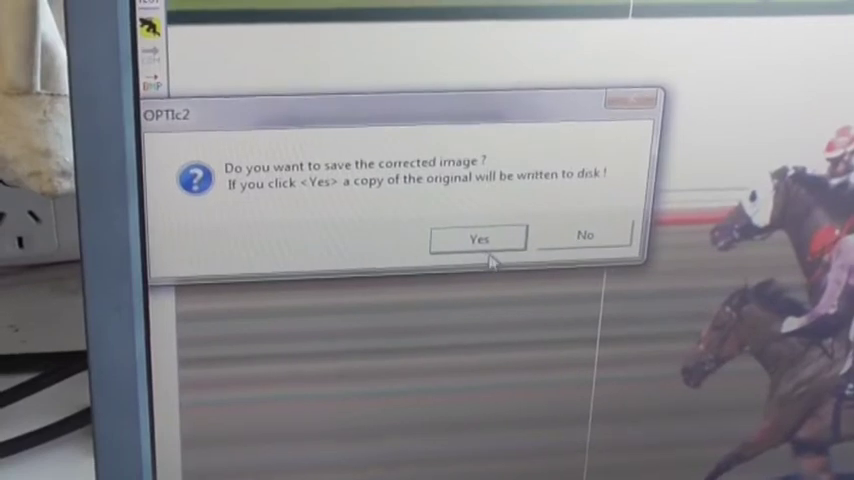
{"action": "left_click", "coordinate": [478, 239]}
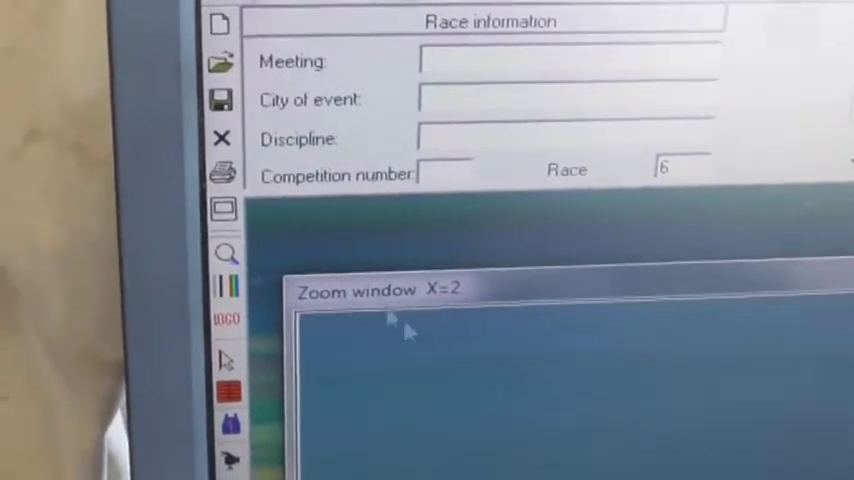